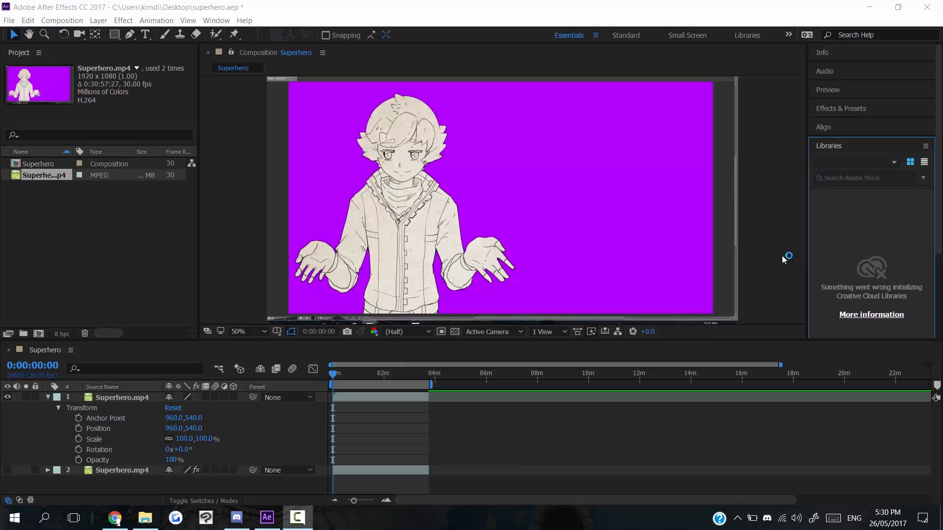
mouse_move(765, 251)
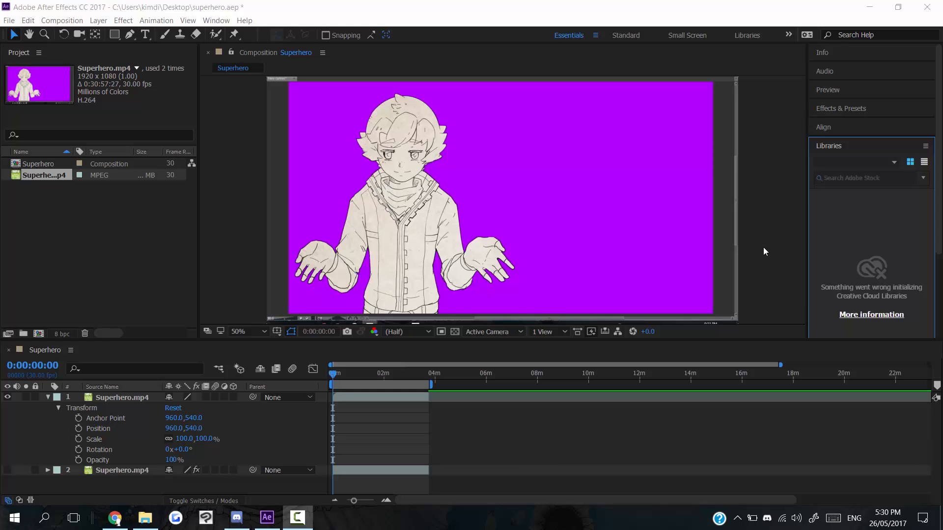
mouse_move(765, 253)
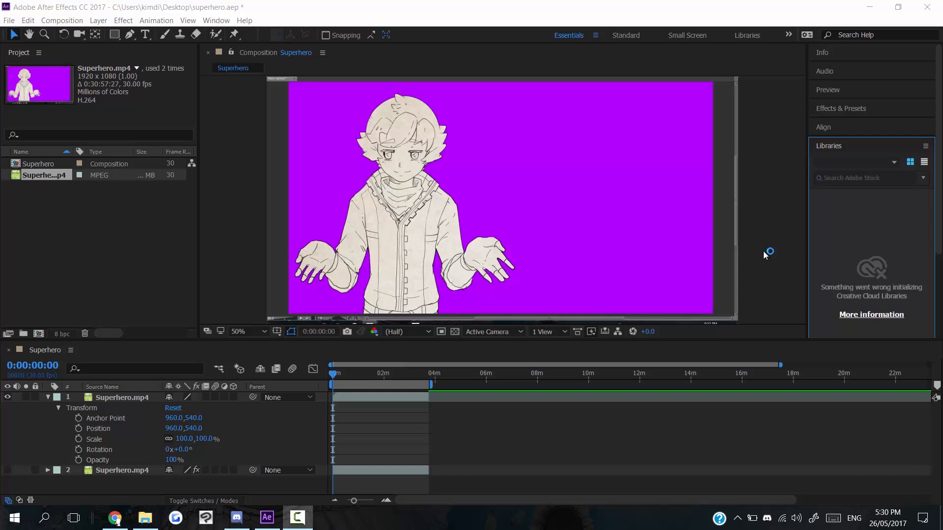
mouse_move(564, 159)
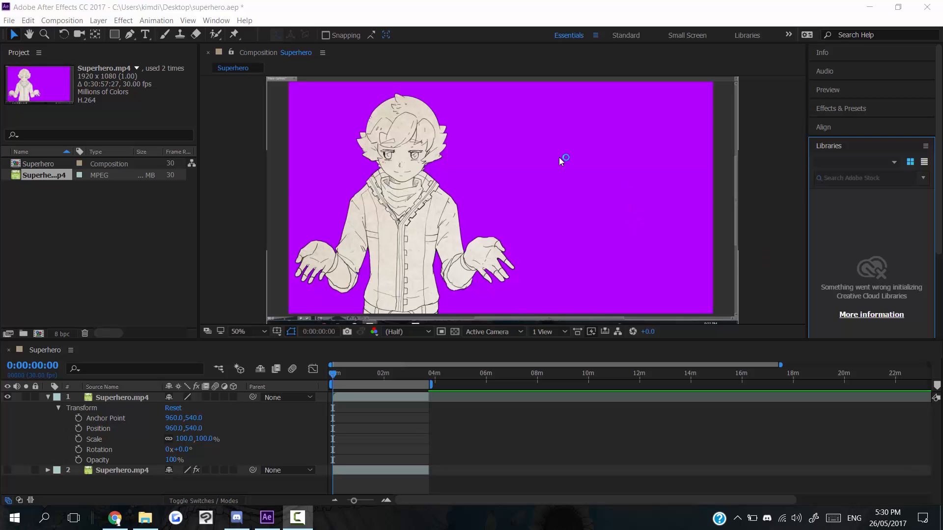
mouse_move(640, 229)
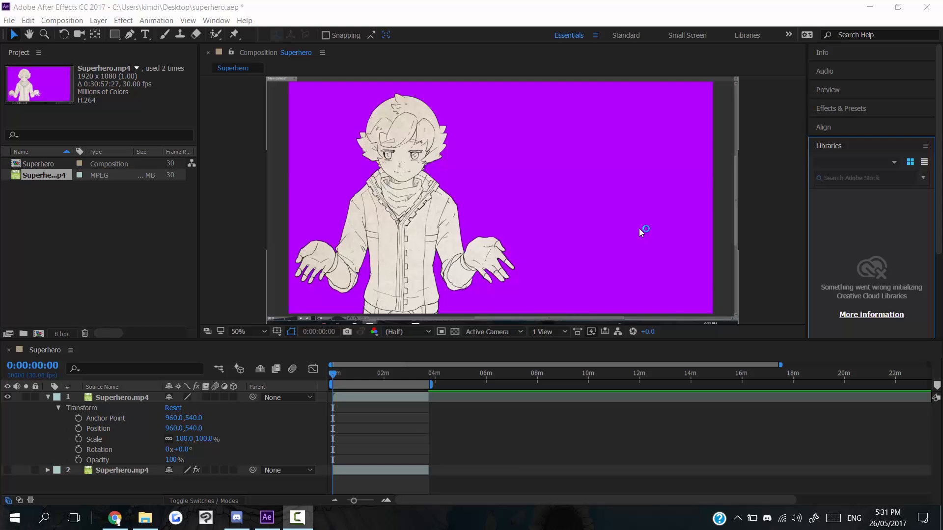
mouse_move(743, 193)
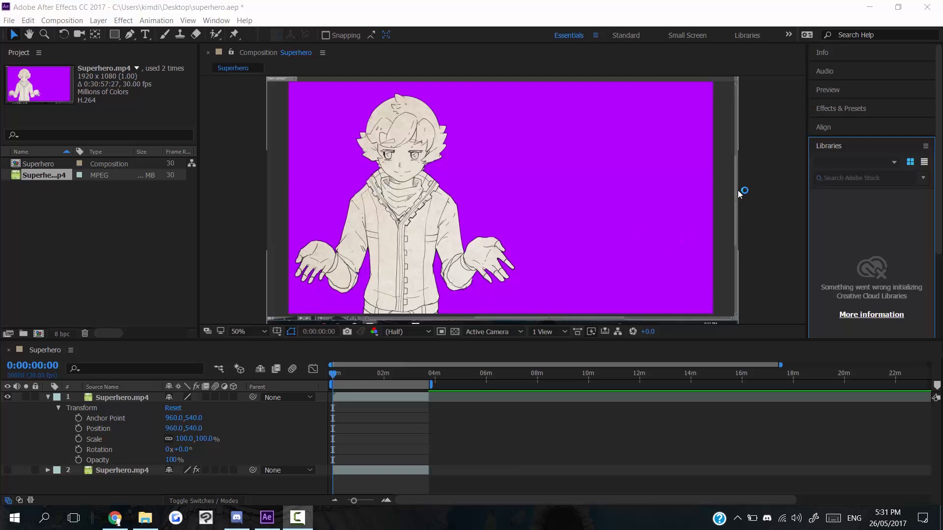
mouse_move(610, 179)
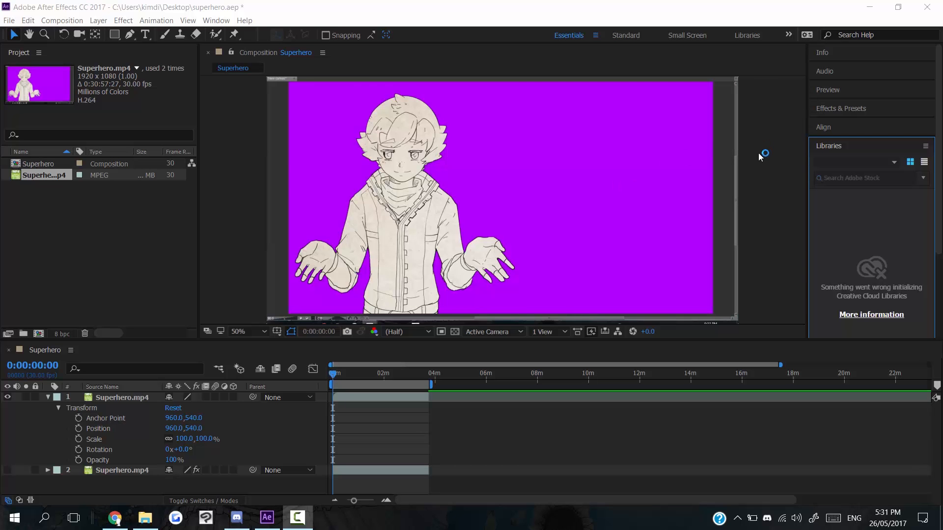
mouse_move(768, 235)
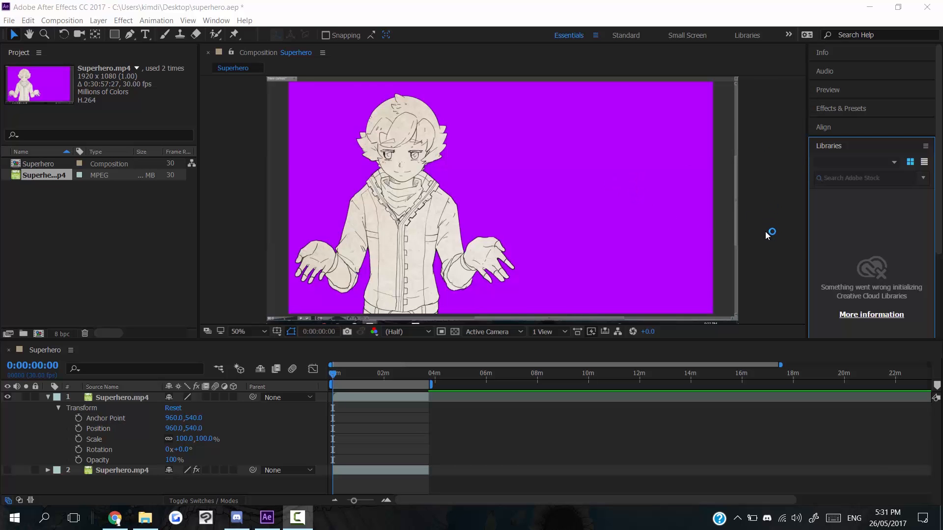
mouse_move(615, 217)
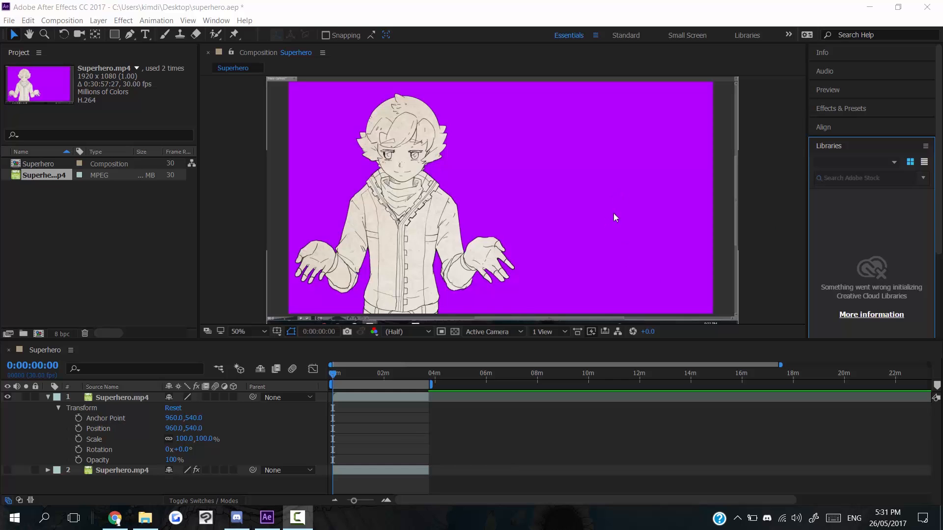
mouse_move(661, 218)
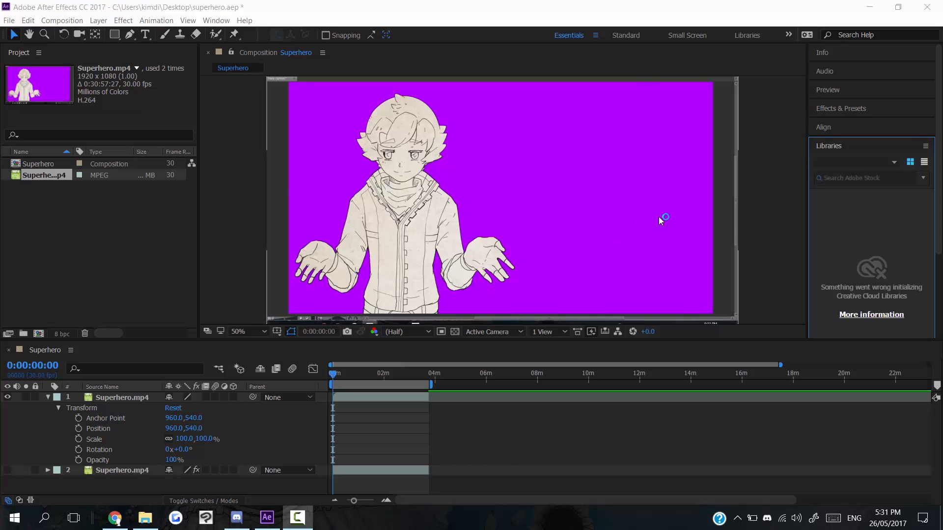
mouse_move(729, 232)
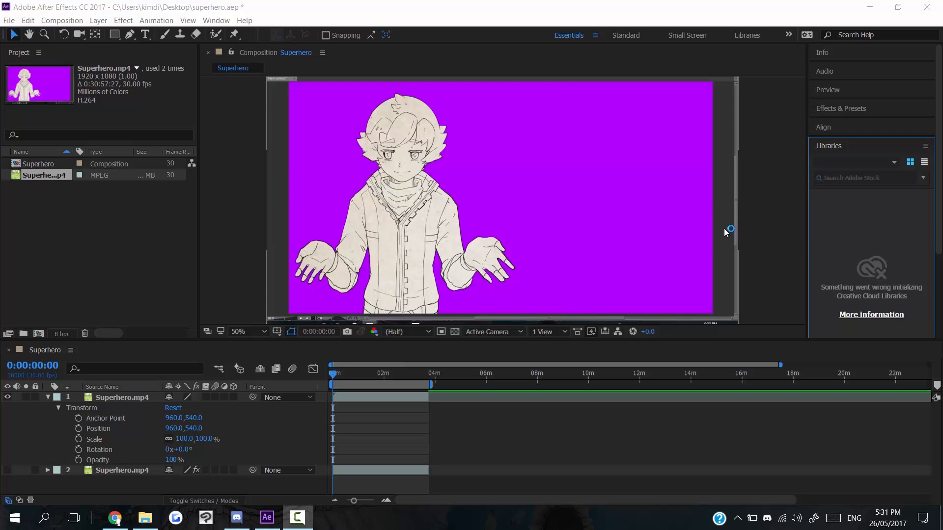
mouse_move(732, 233)
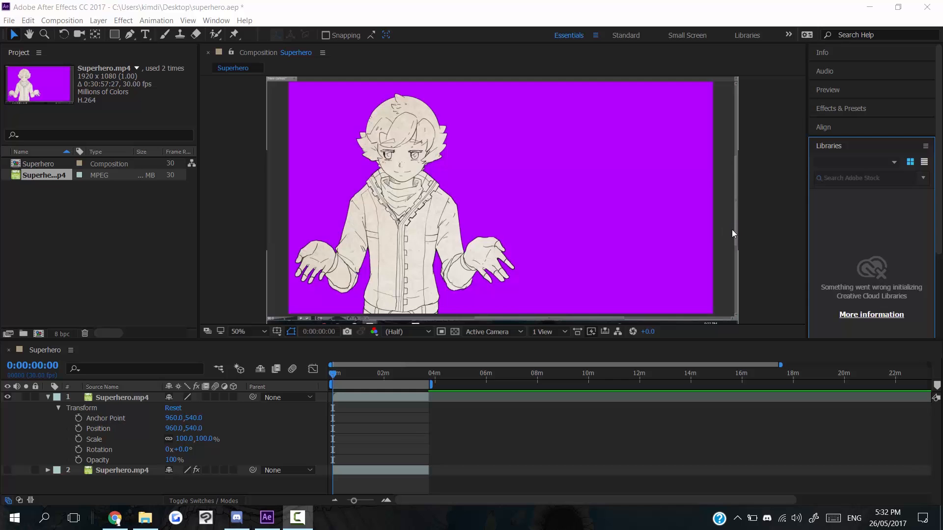
mouse_move(656, 235)
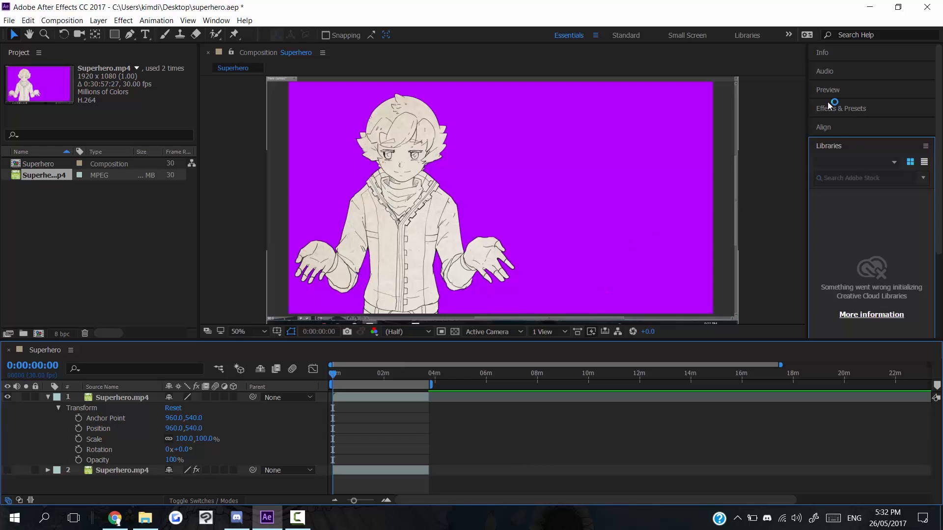
Step: Search the Effects & Presets panel for 'key' and select Keylight (1.2)
click(840, 108)
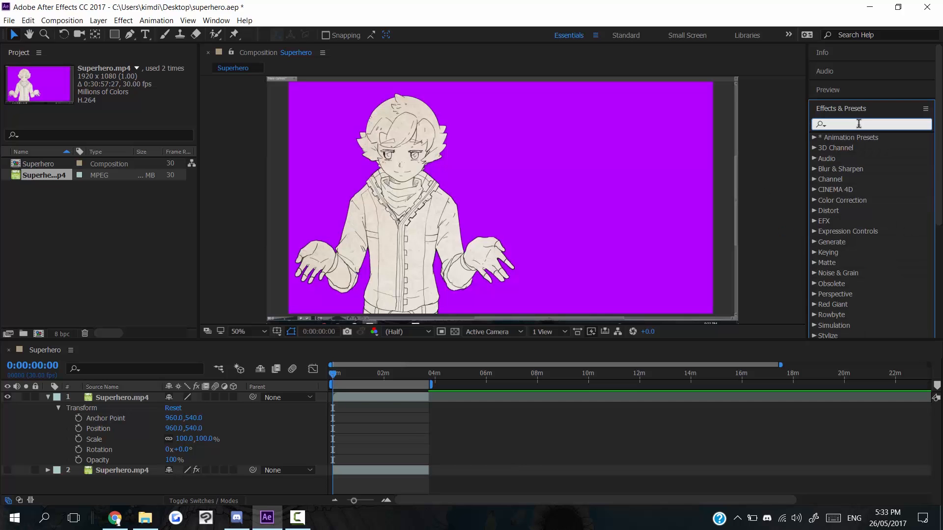
text(keylight)
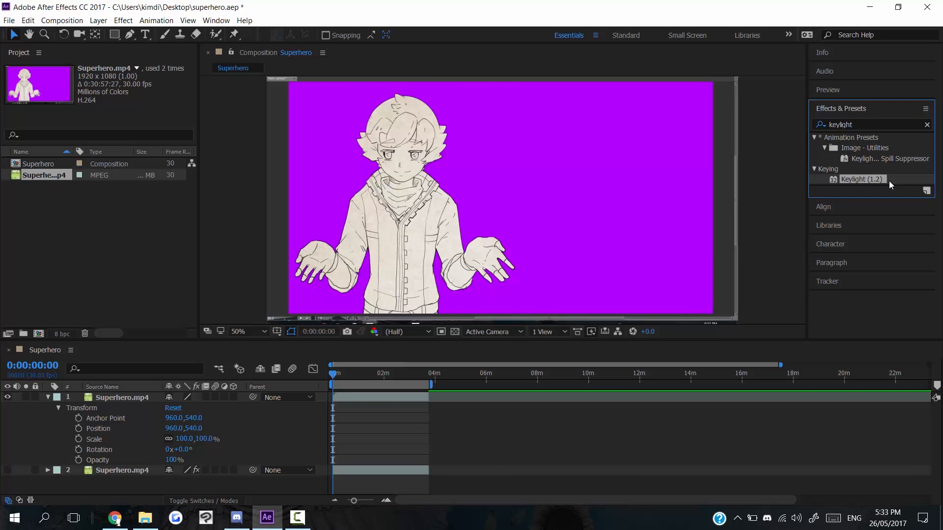
double_click(860, 179)
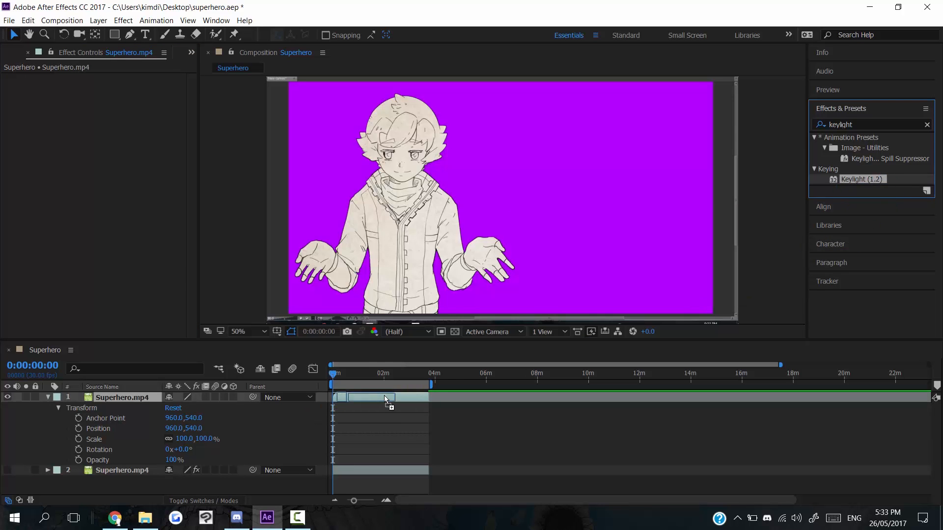
Step: Apply Keylight (1.2) to the video layer to key out the purple background
double_click(861, 179)
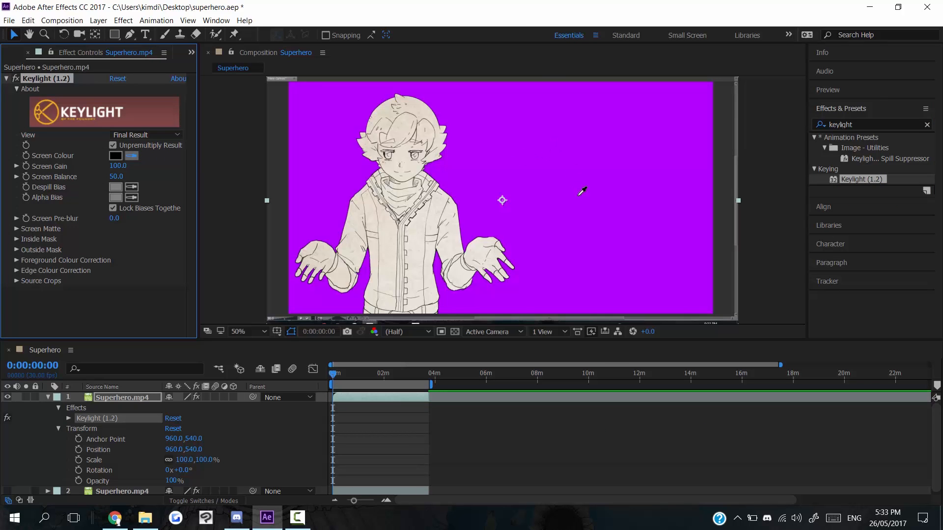
mouse_move(566, 176)
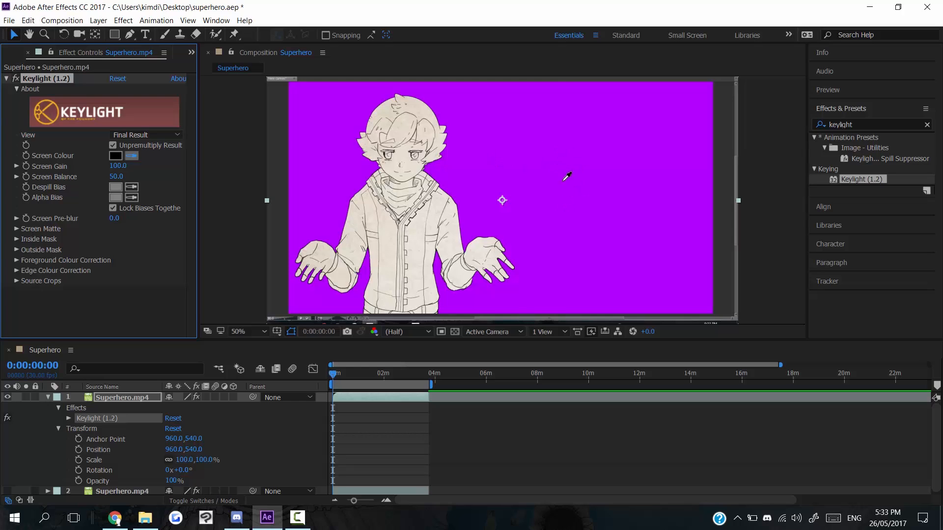
mouse_move(557, 187)
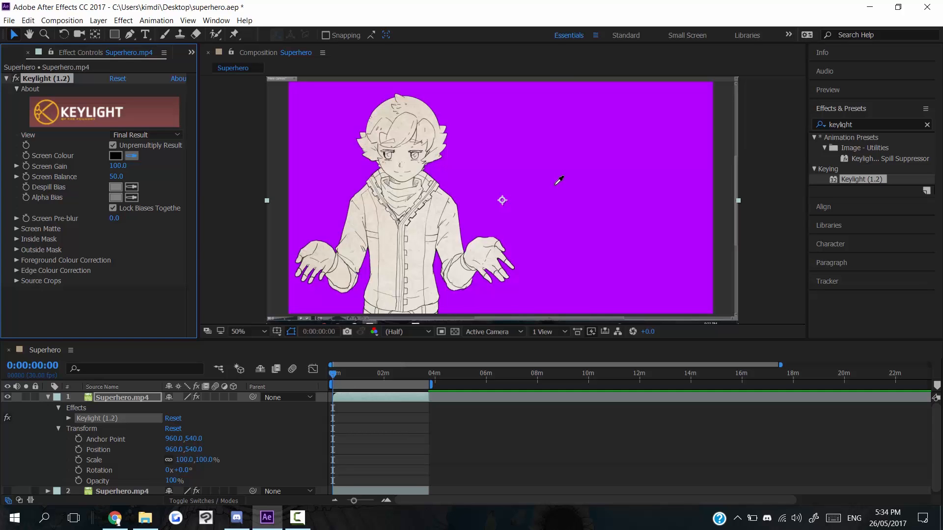
mouse_move(561, 176)
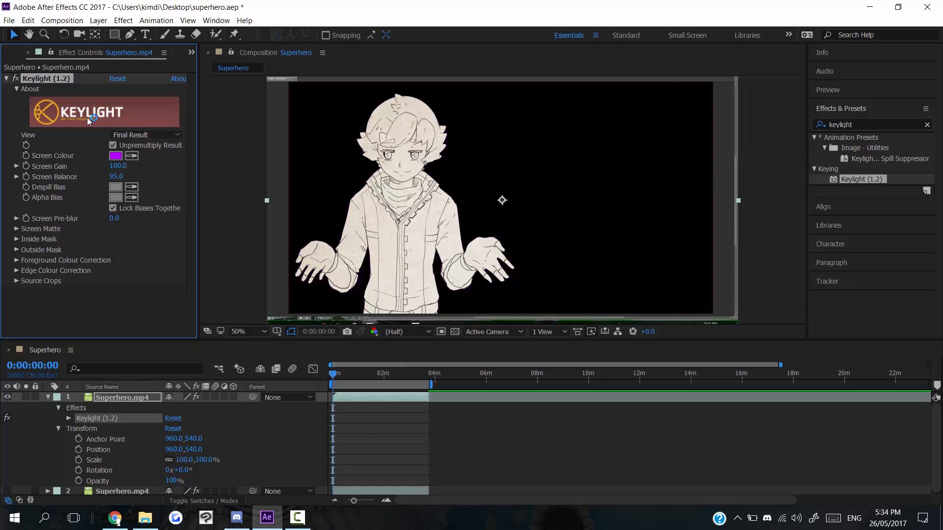
click(126, 34)
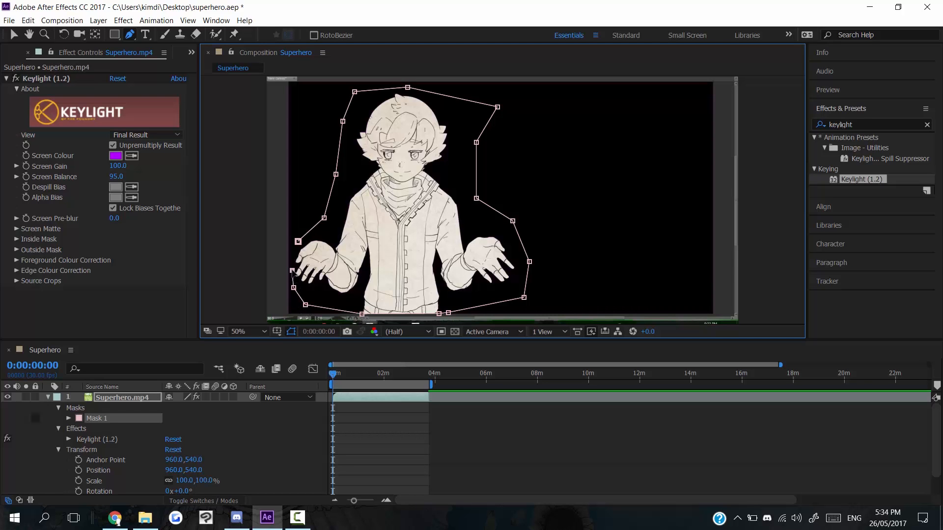
Step: Close the pen path around the character to create Mask 1
click(96, 418)
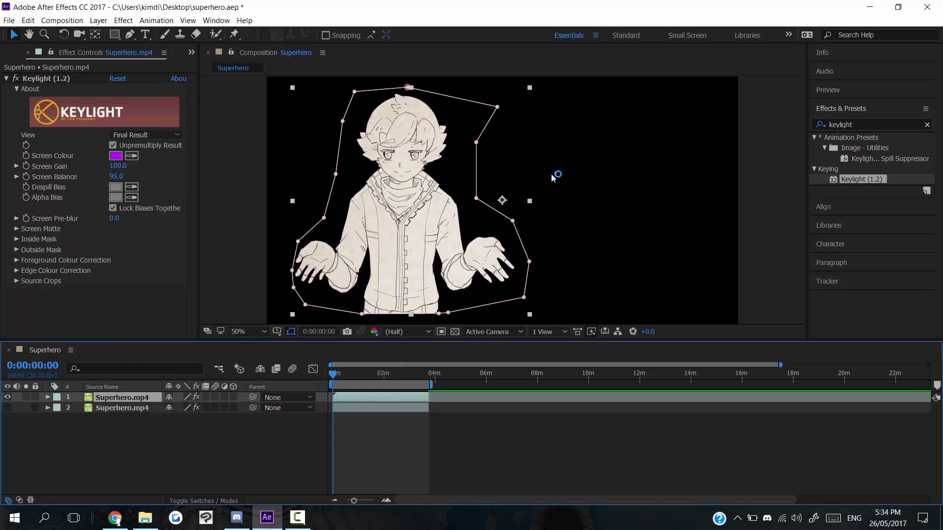
mouse_move(591, 158)
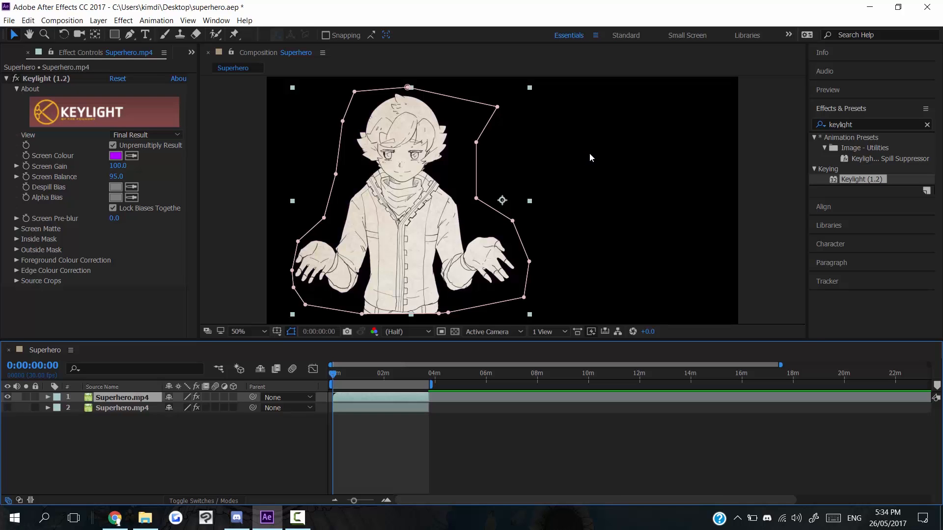
mouse_move(285, 207)
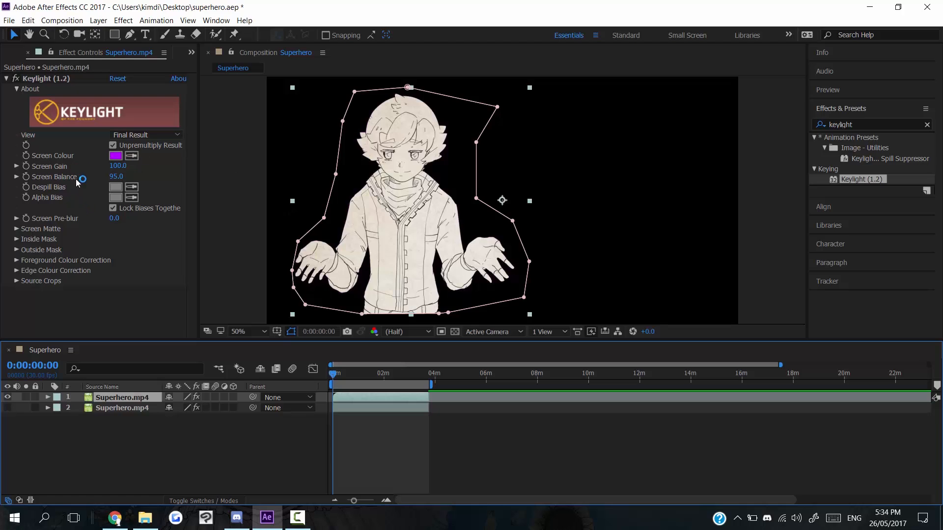
mouse_move(167, 196)
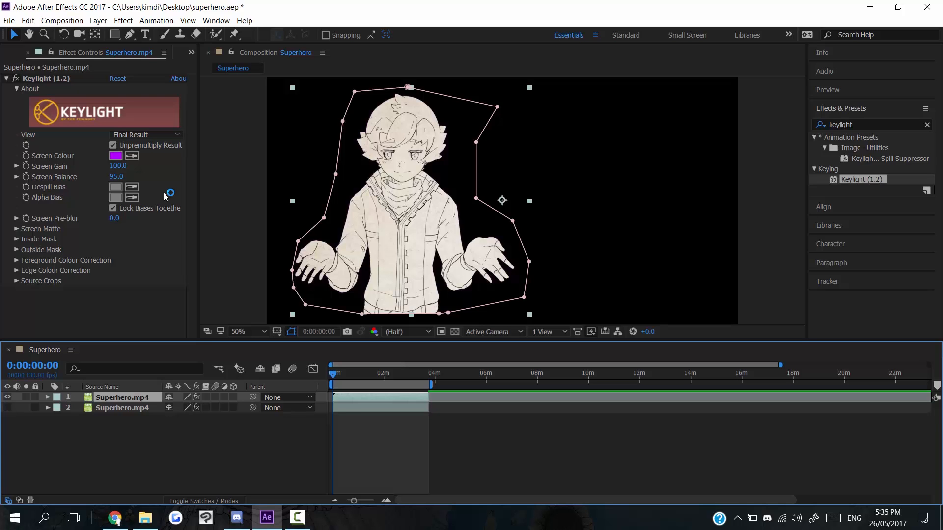
mouse_move(178, 193)
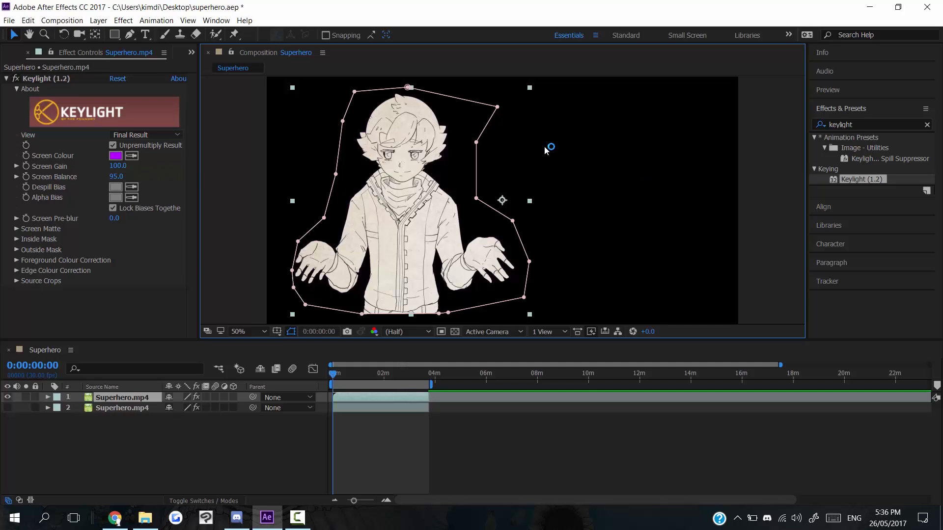
mouse_move(207, 177)
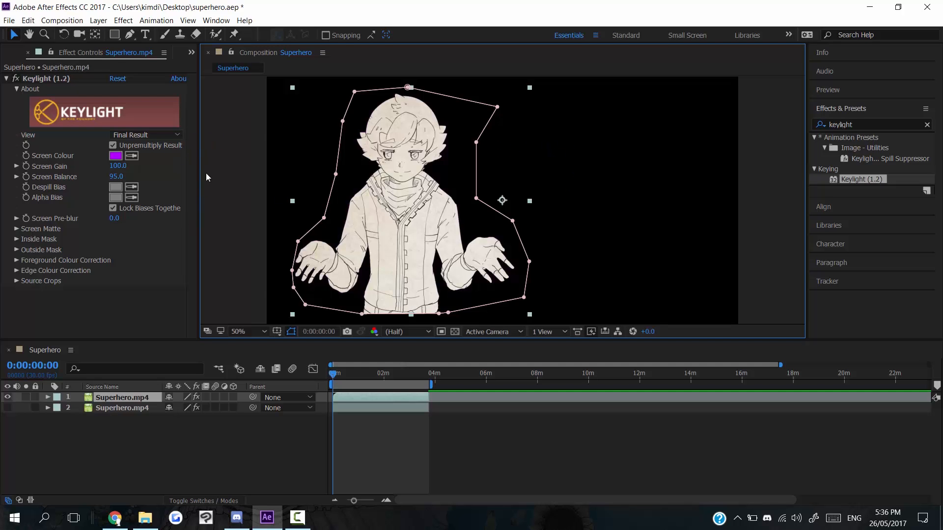
click(548, 213)
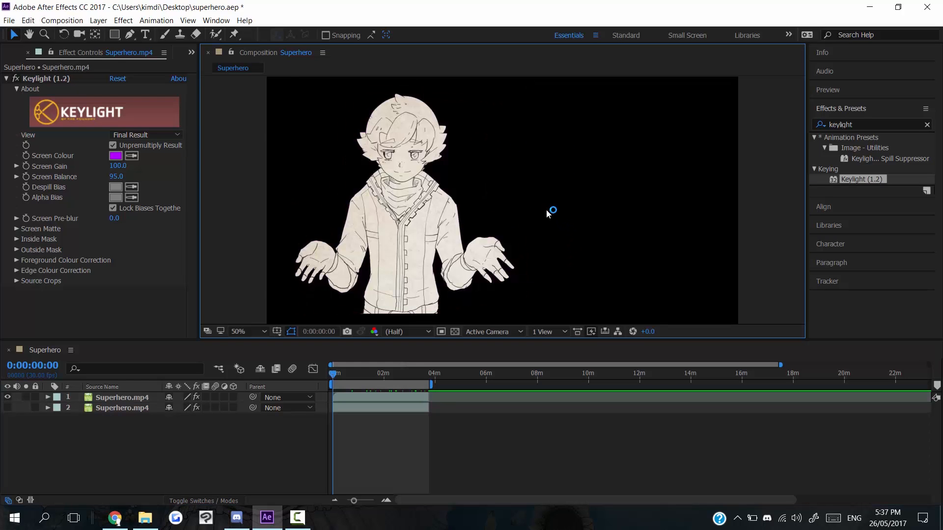
mouse_move(554, 211)
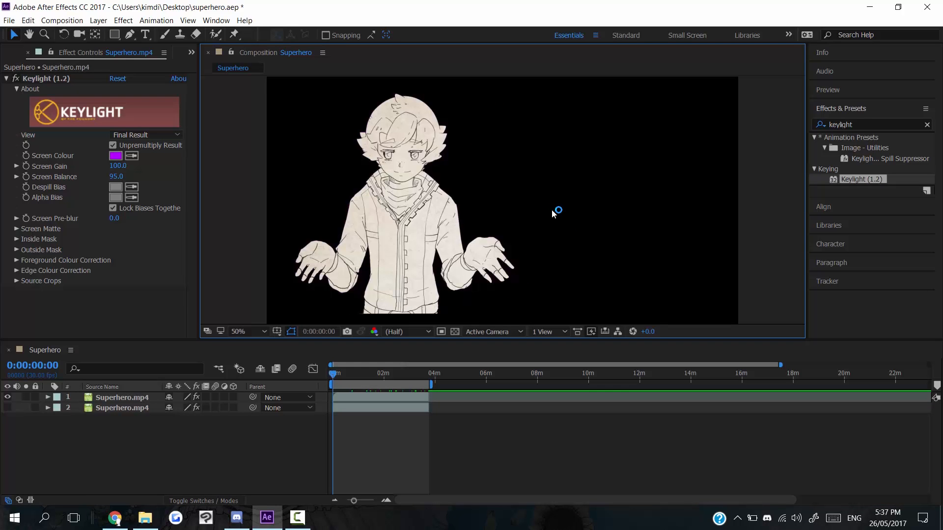